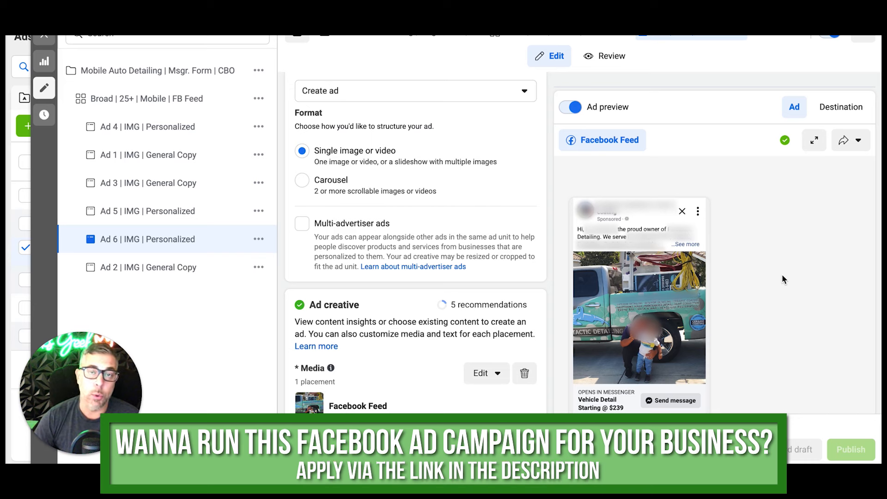
pyautogui.click(850, 449)
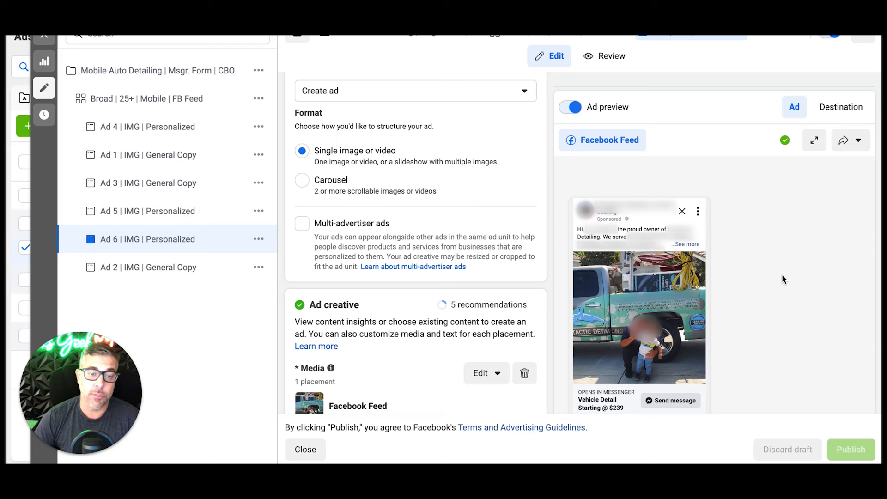